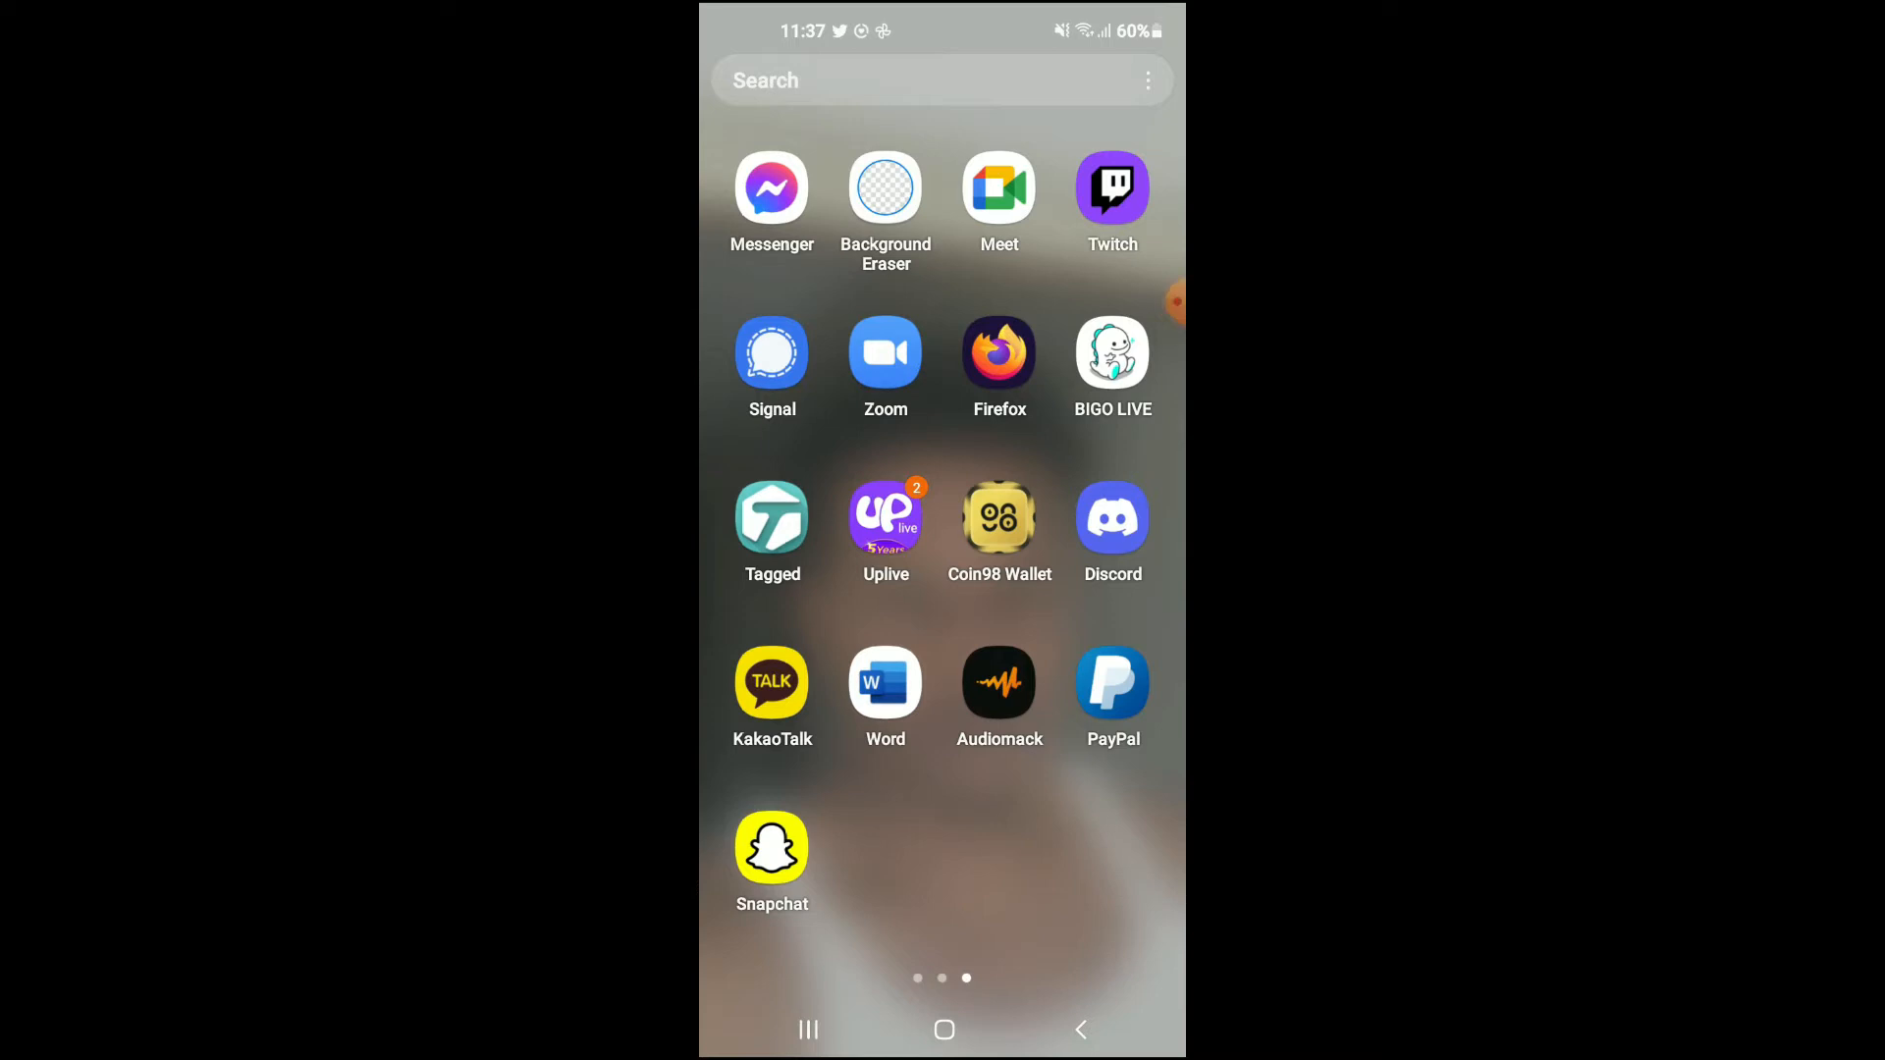
- Launch Discord from the home screen to reach the server's channel list
left_click(1112, 518)
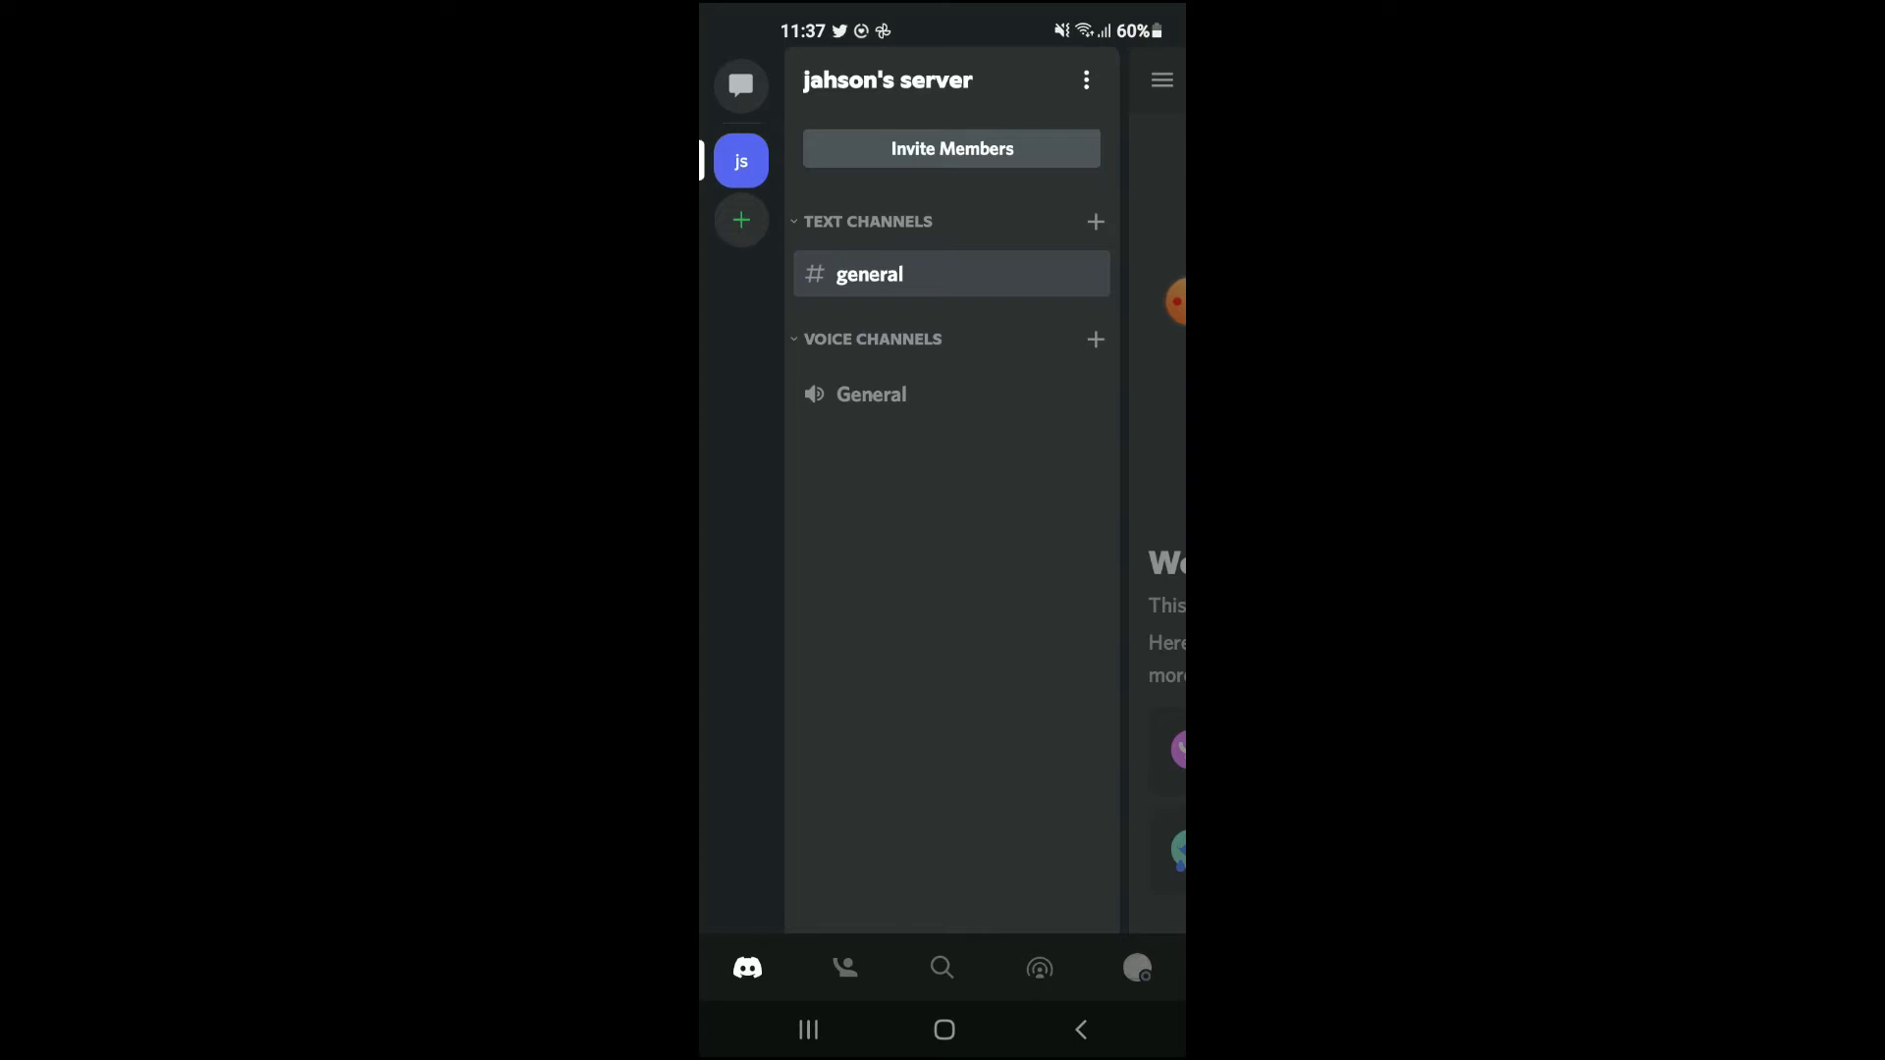
- Go through User Settings to the My Account page
left_click(1135, 968)
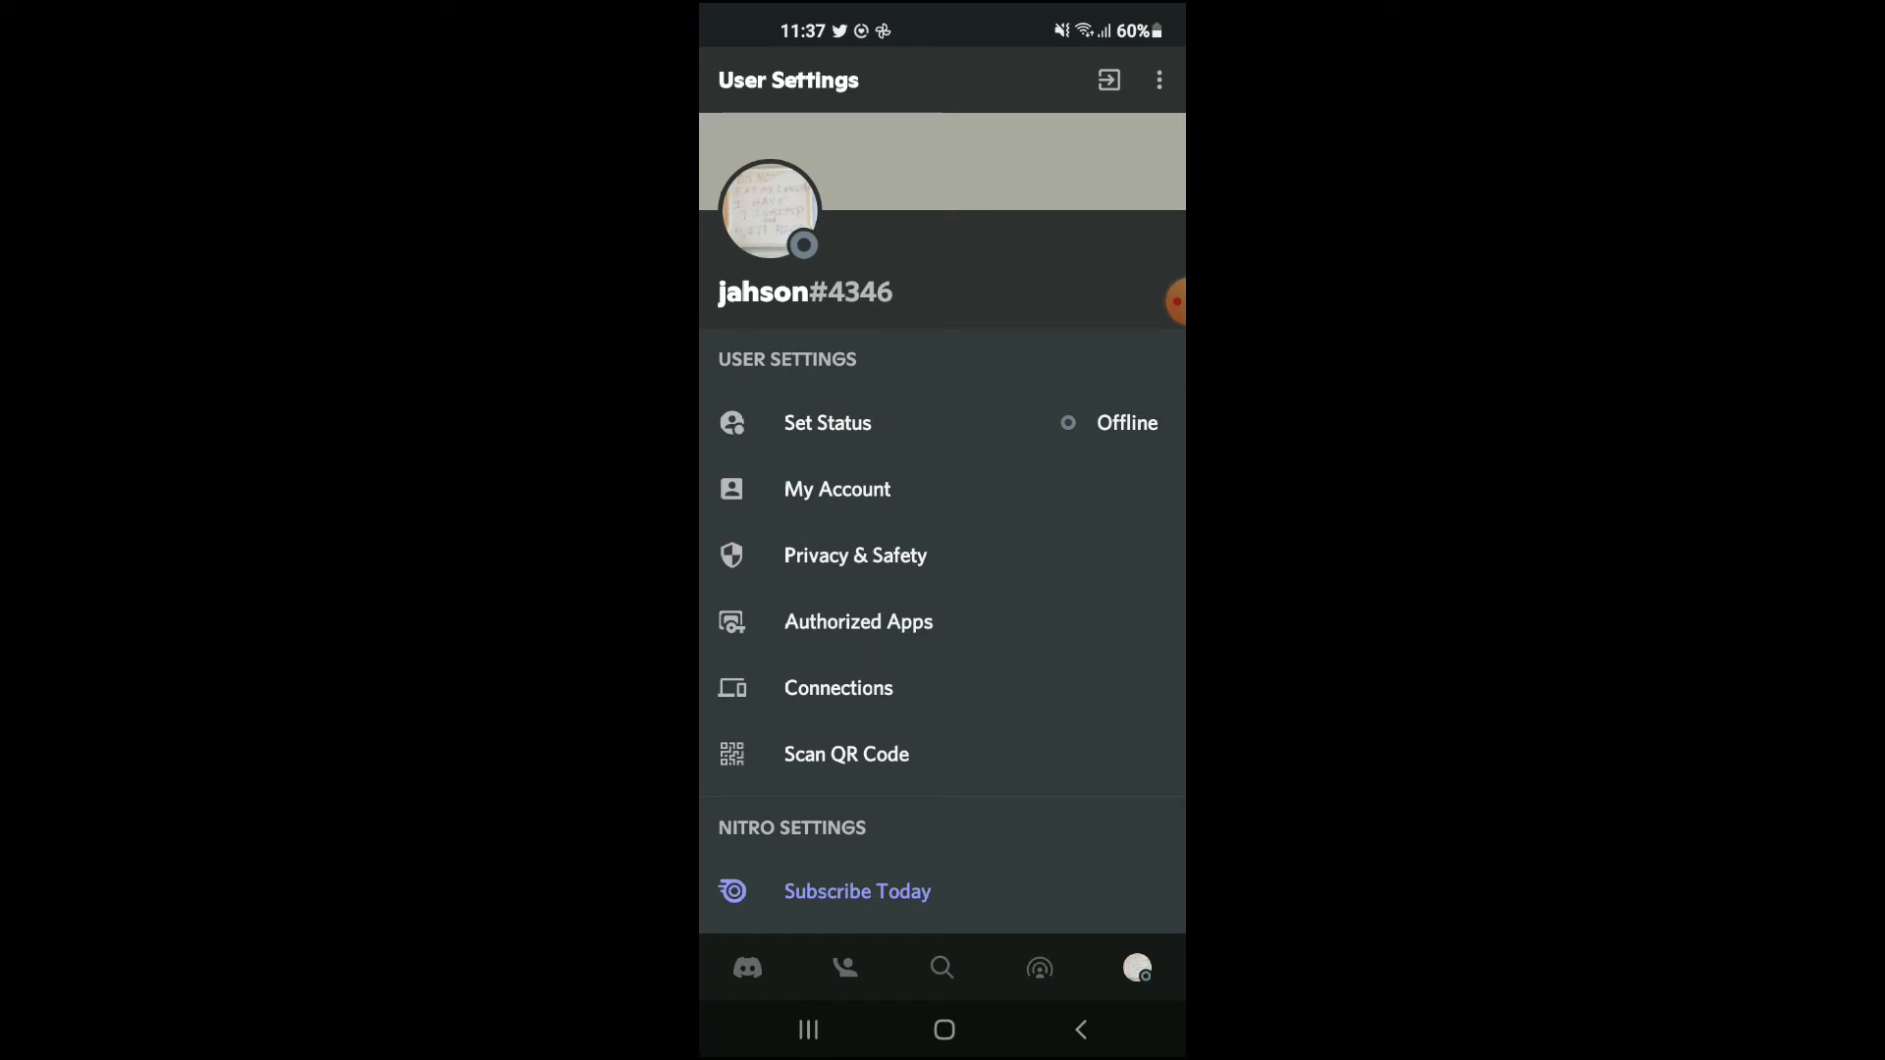
left_click(836, 489)
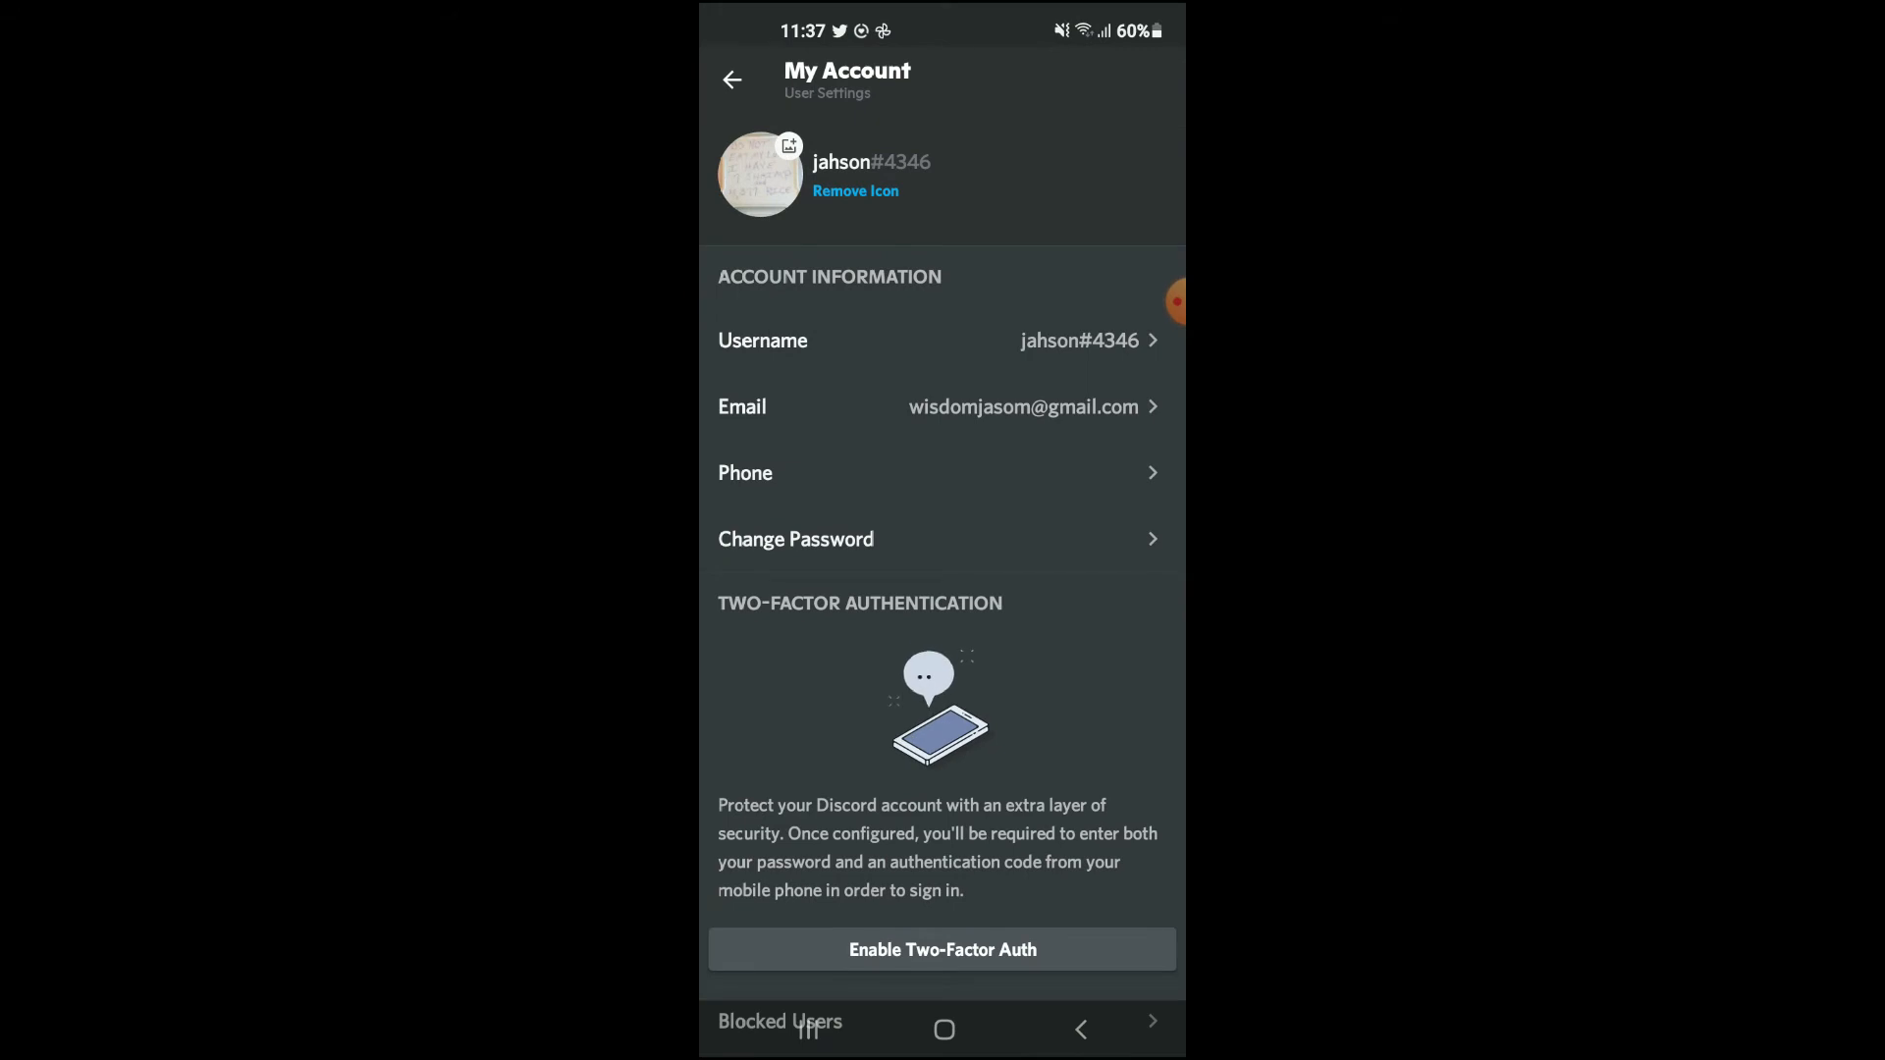
- Attempt Disable Account and acknowledge the 'You Own Servers!' transfer-first warning with Okay
scroll("down", 3)
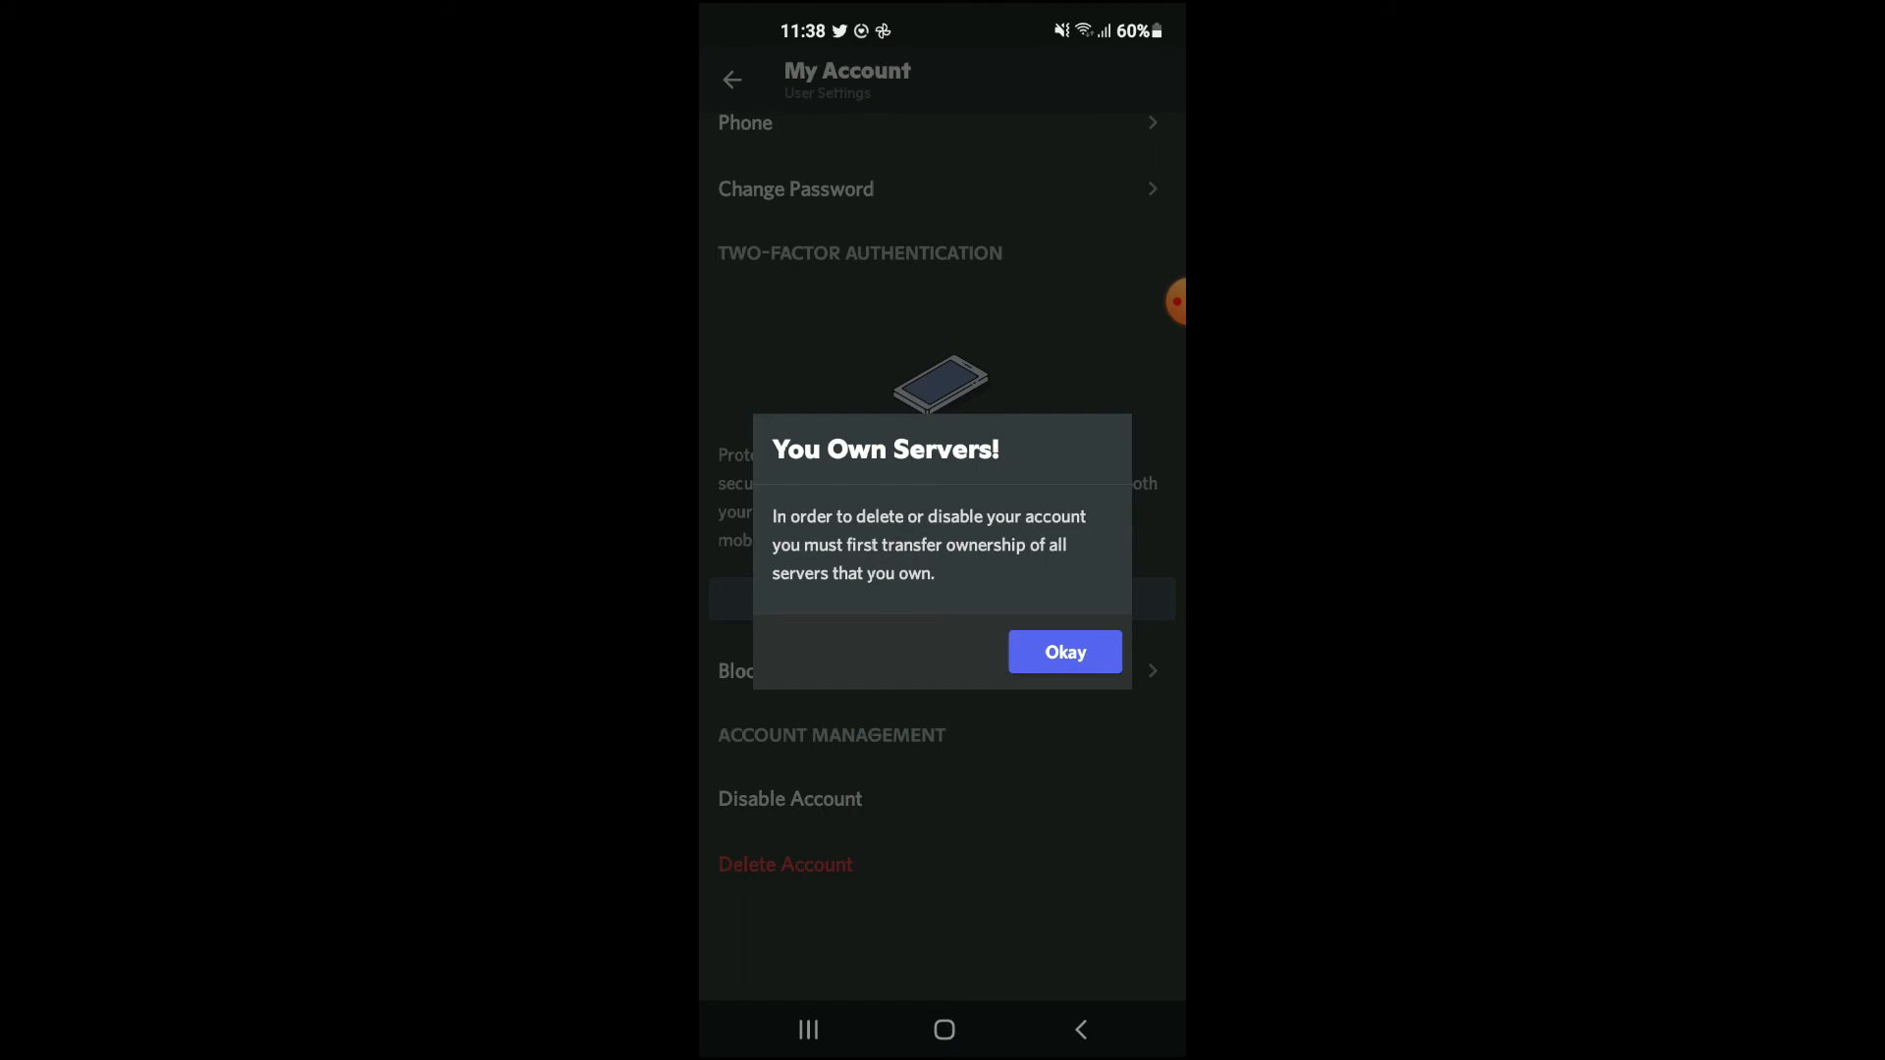
left_click(1065, 652)
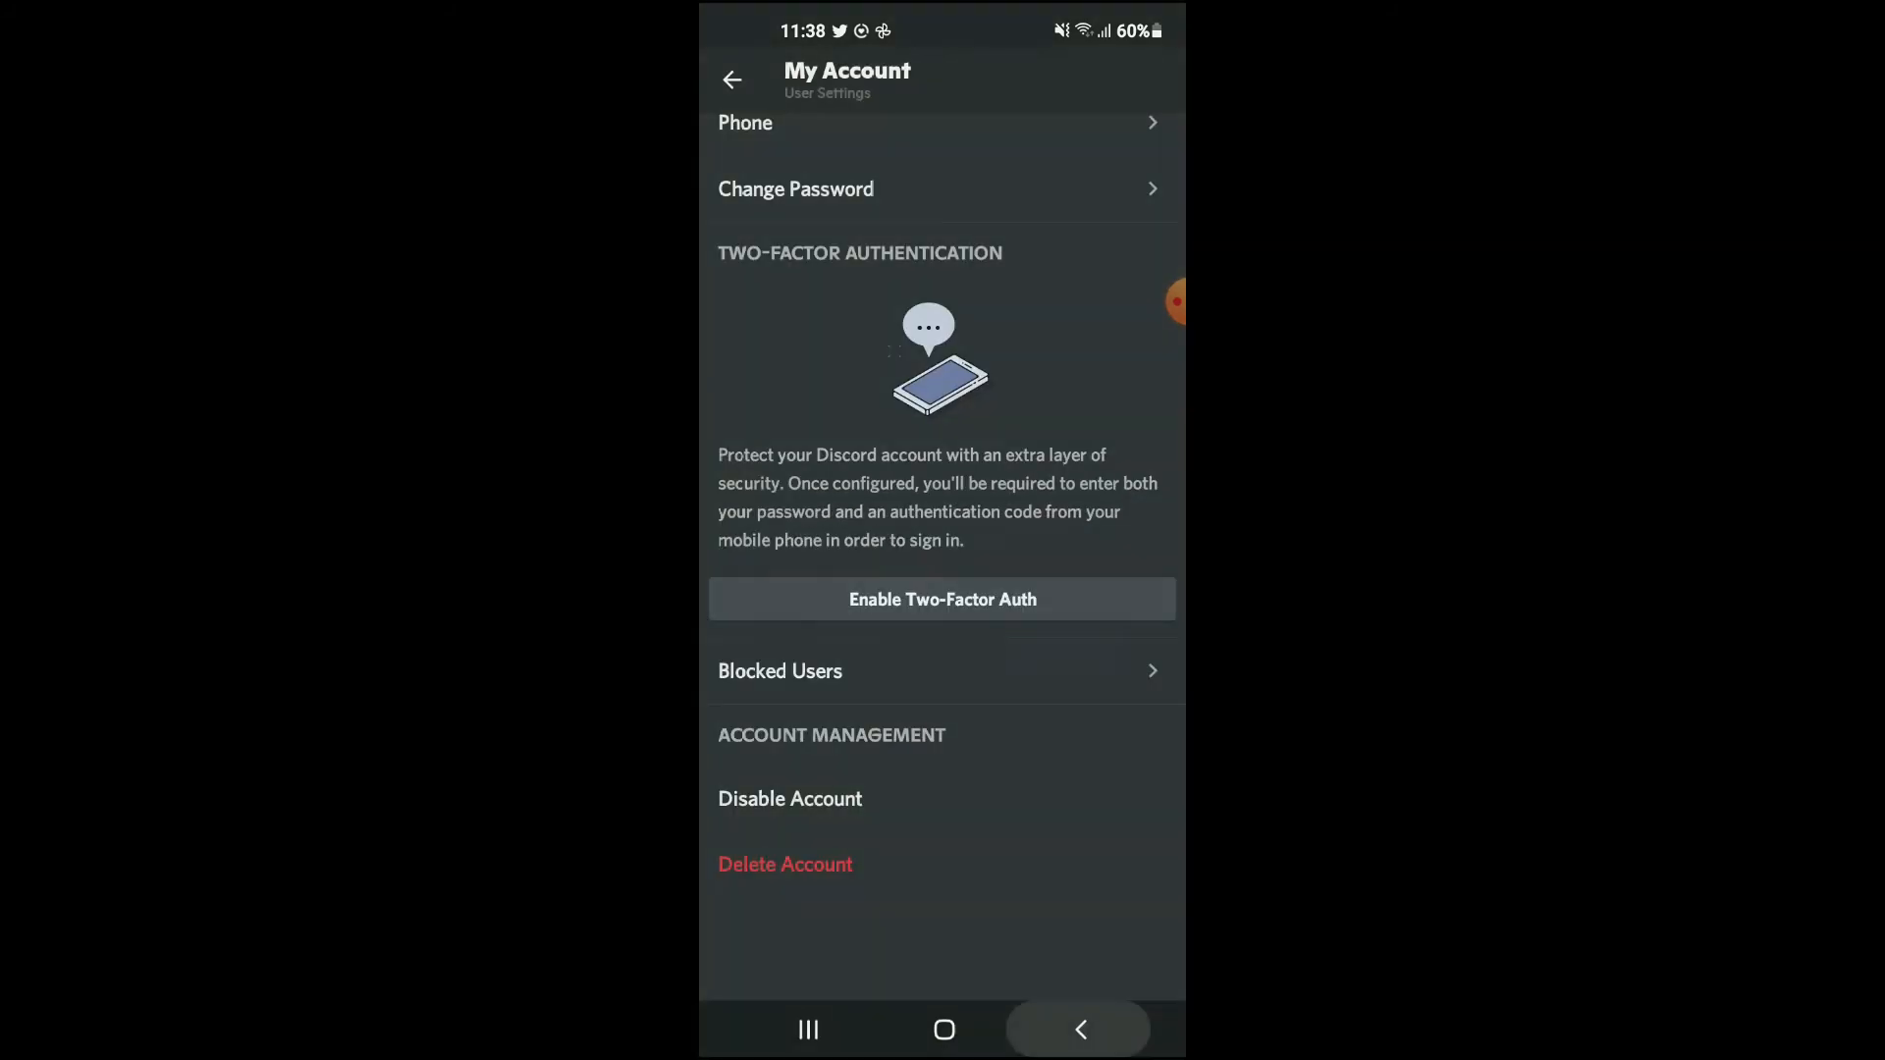